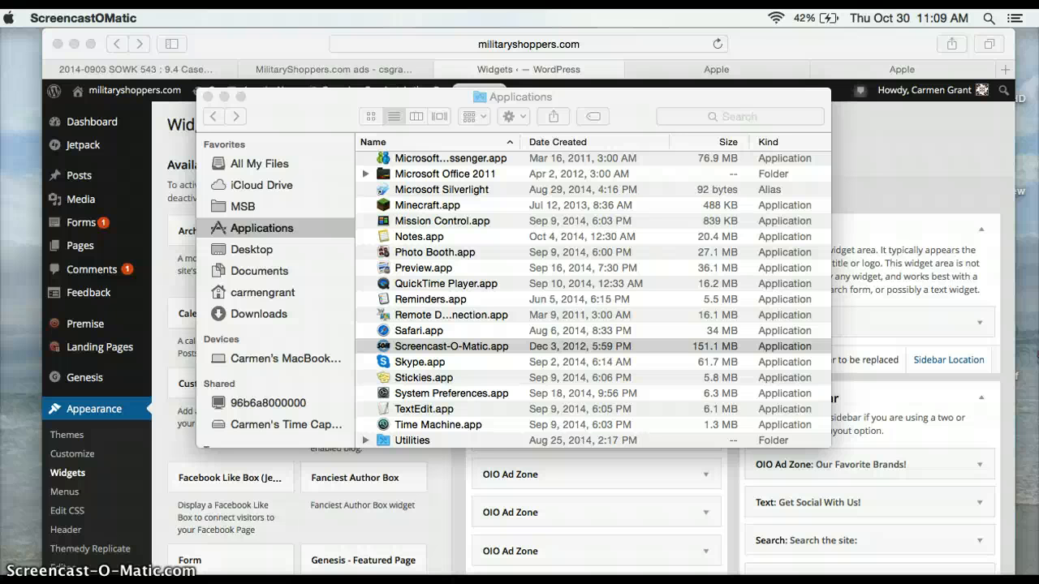
mouse_move(217, 97)
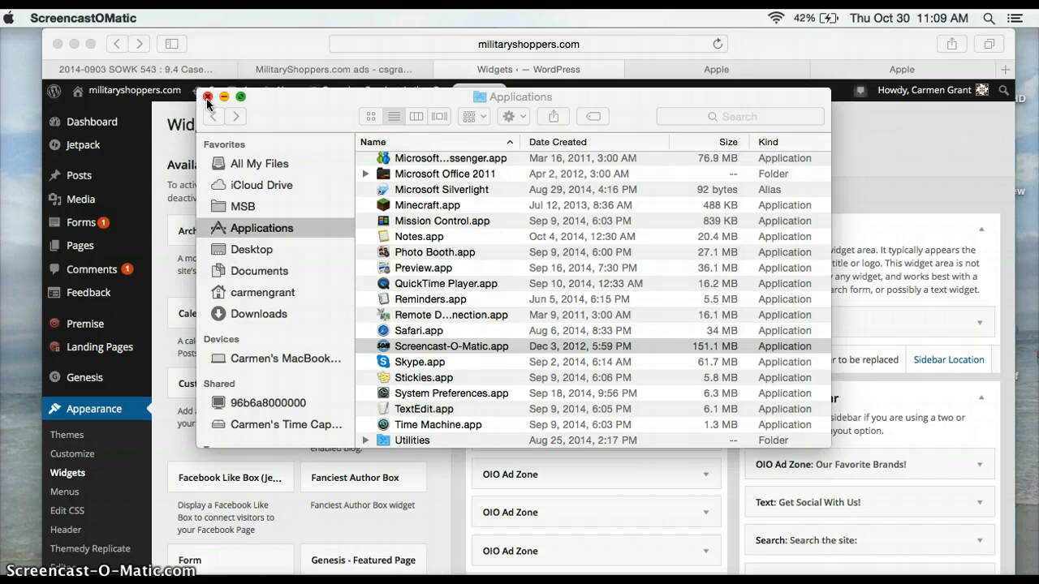
Dismiss Finder and tick 'Allow this sidebar to be replaced' on the Primary Sidebar
click(208, 98)
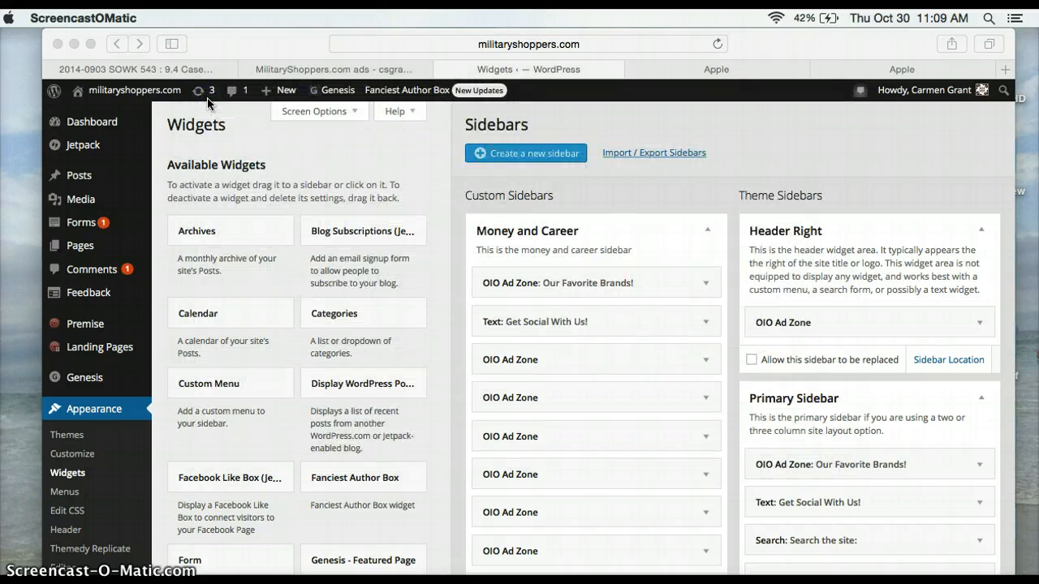
mouse_move(731, 438)
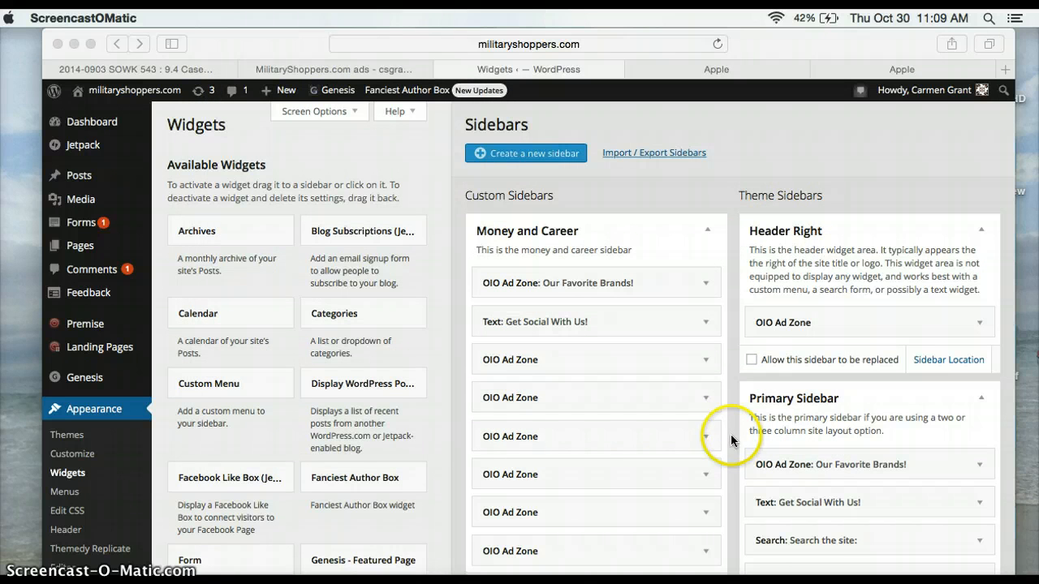
mouse_move(734, 445)
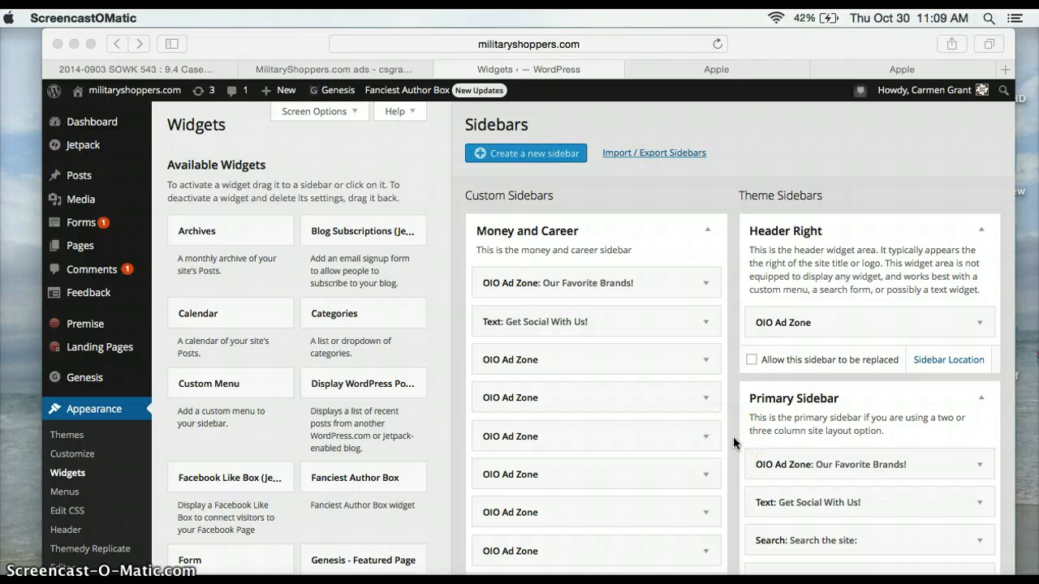
scroll(up, 3)
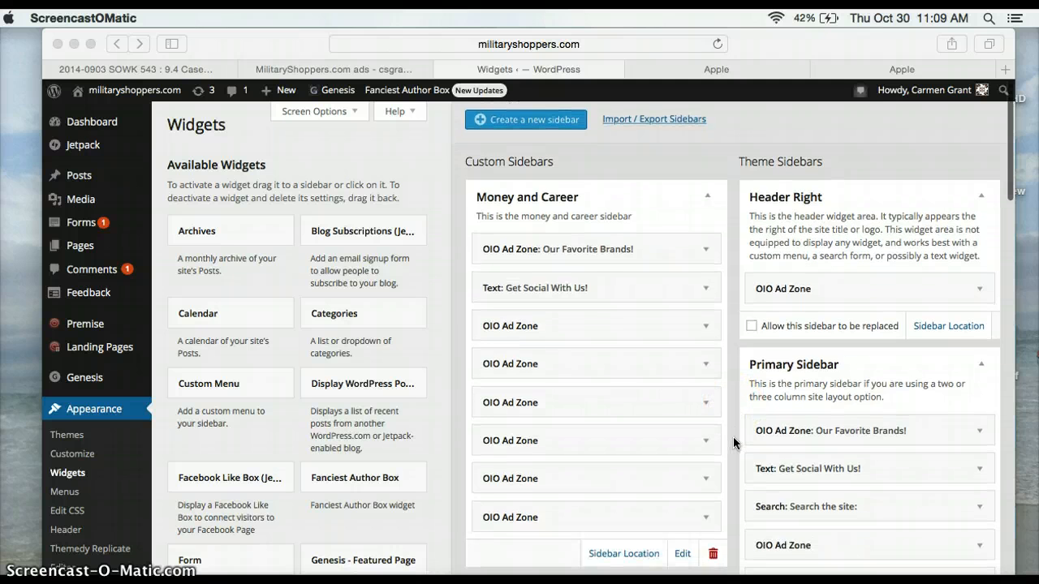
scroll(up, 3)
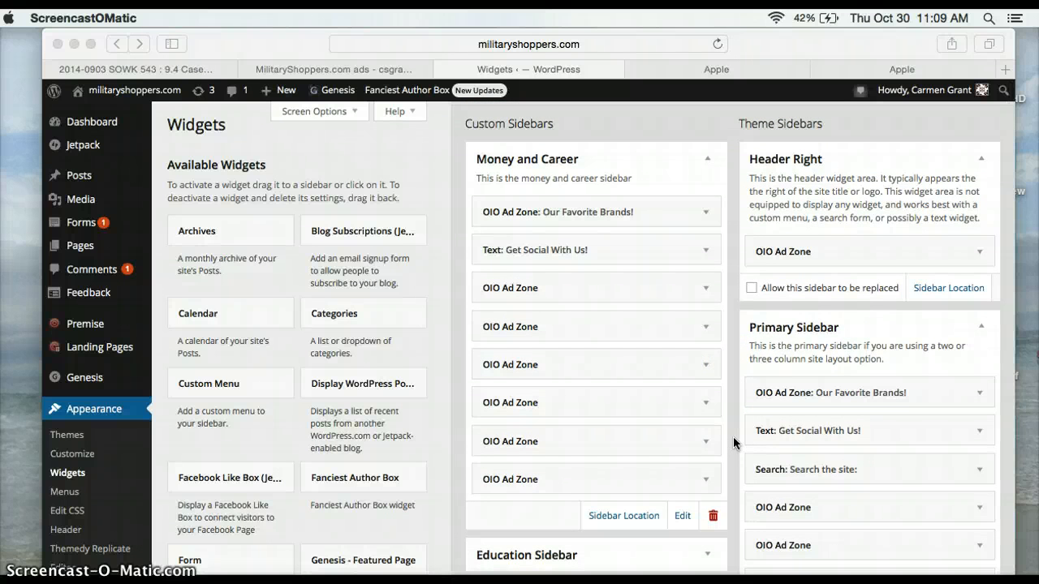
scroll(down, 3)
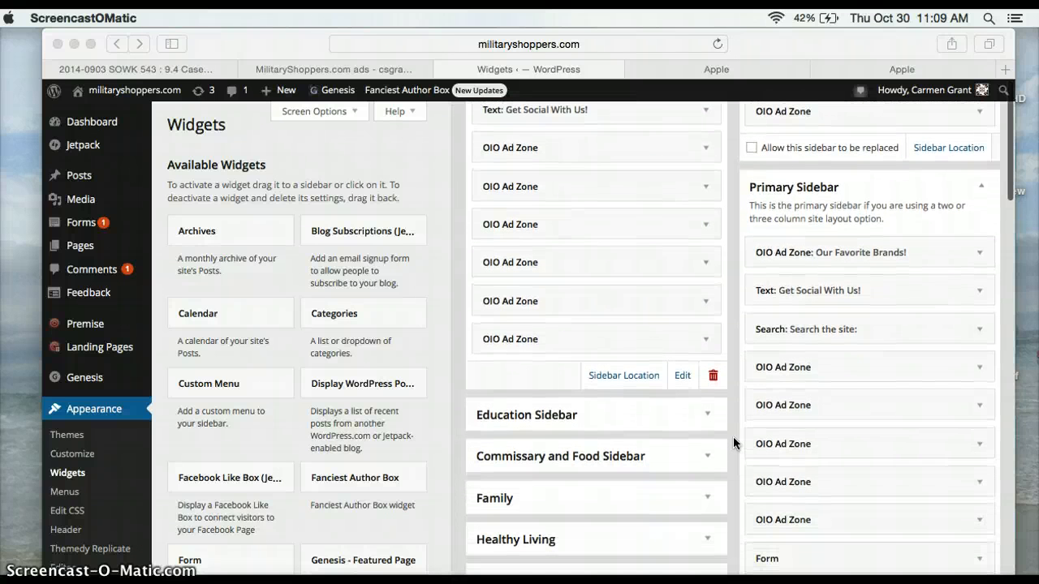
scroll(down, 3)
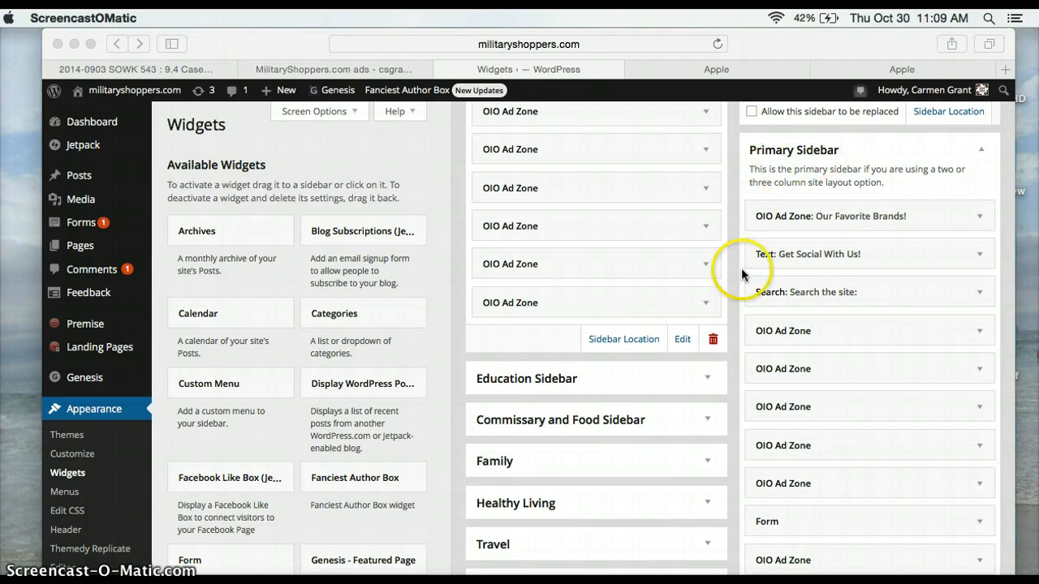
scroll(down, 3)
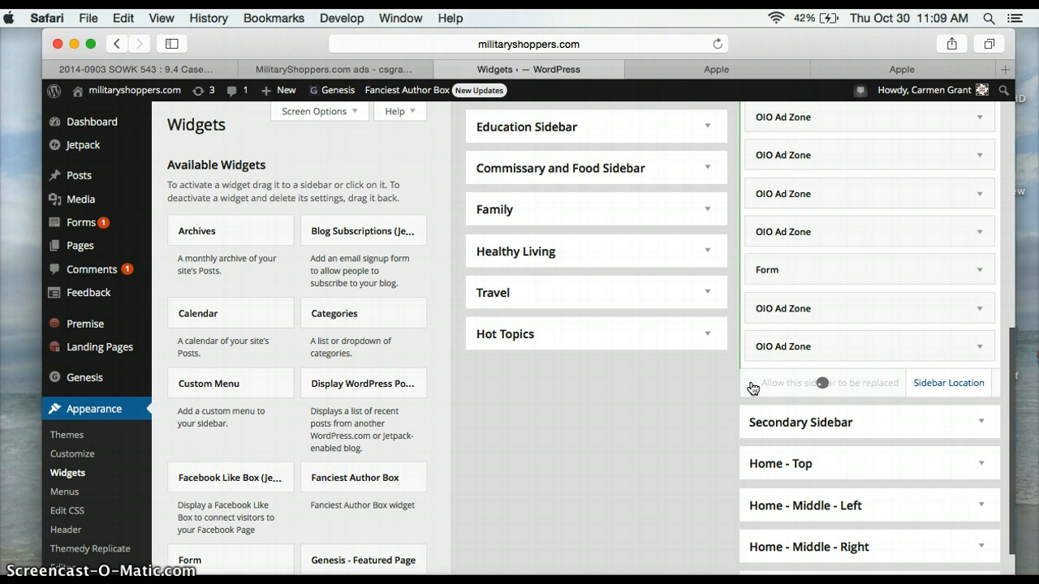
click(753, 383)
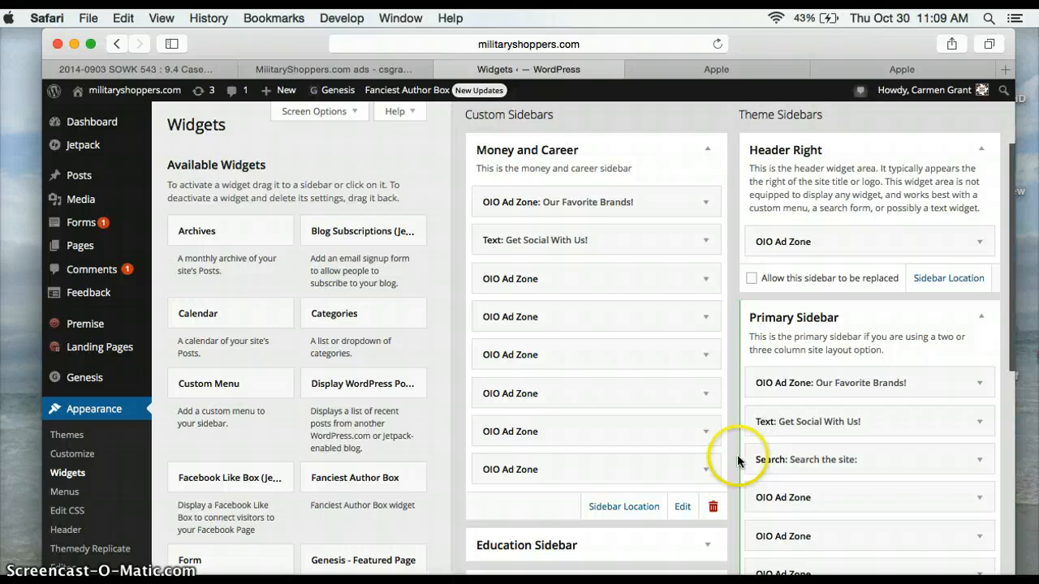
mouse_move(649, 146)
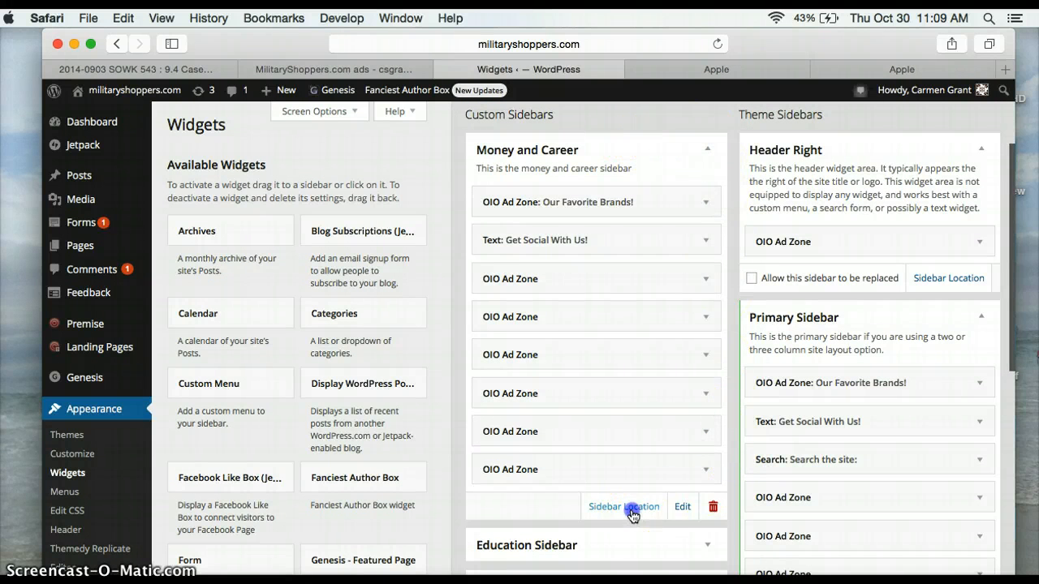
Bring up Money and Career's Sidebar Location, toggle Post Types on and off, then show the categories list
click(623, 506)
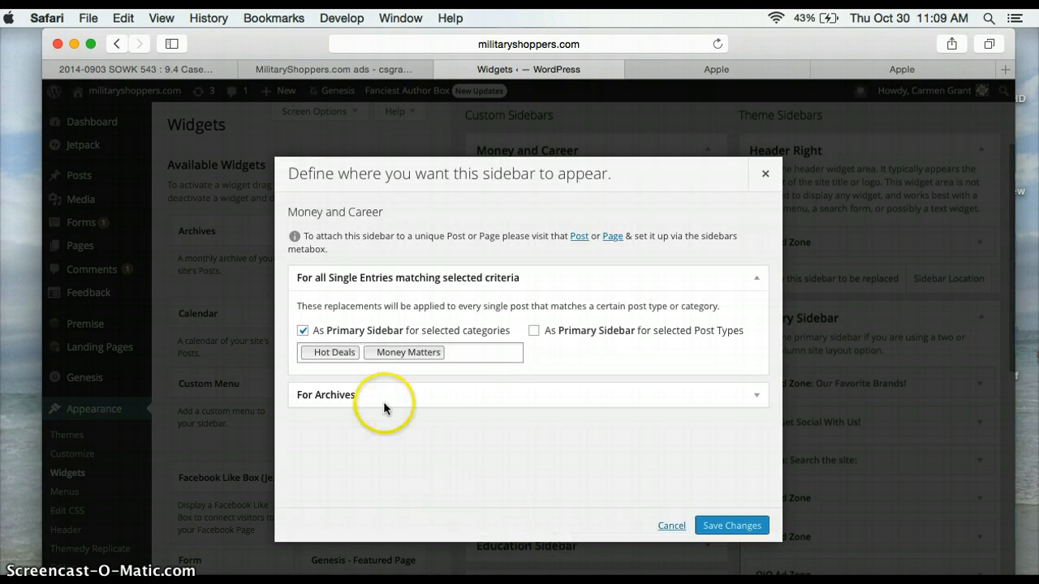
mouse_move(312, 289)
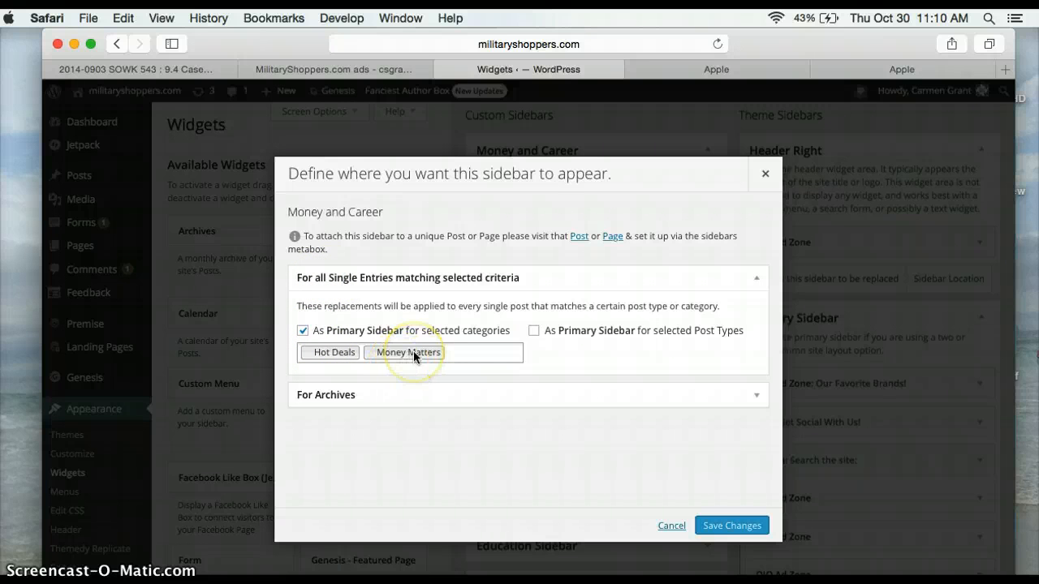
mouse_move(414, 331)
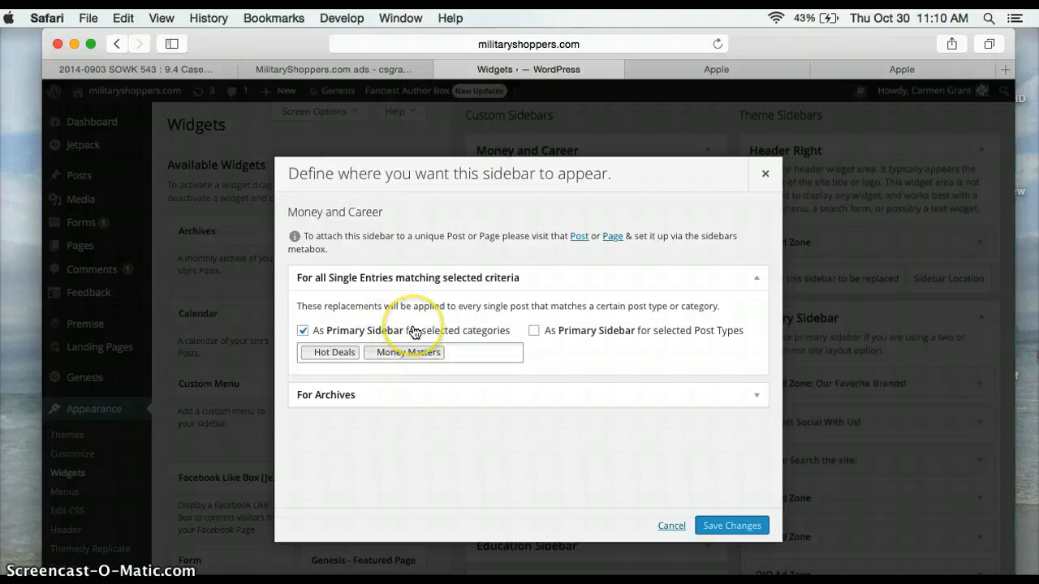
mouse_move(601, 367)
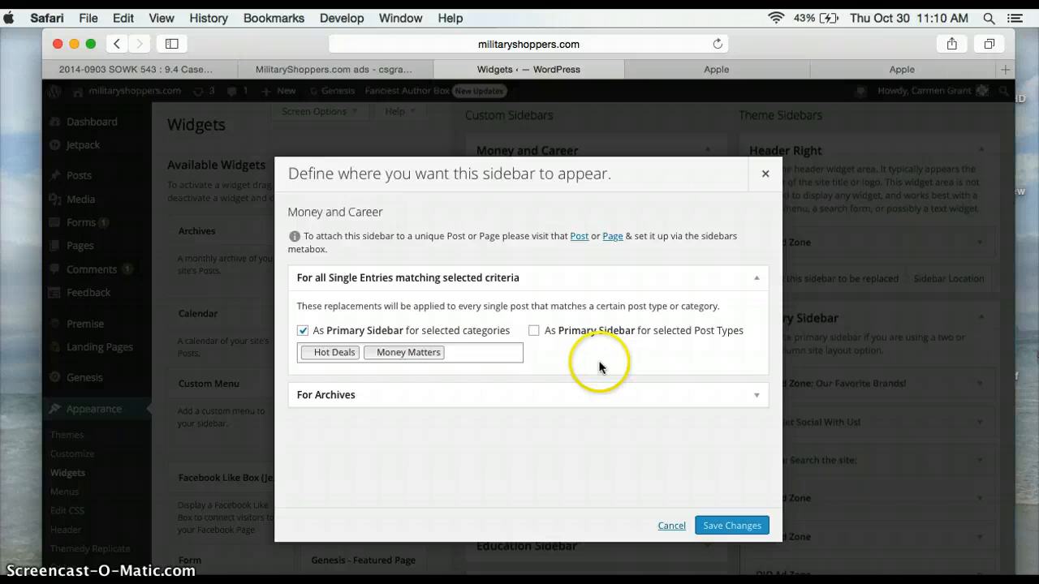
mouse_move(578, 359)
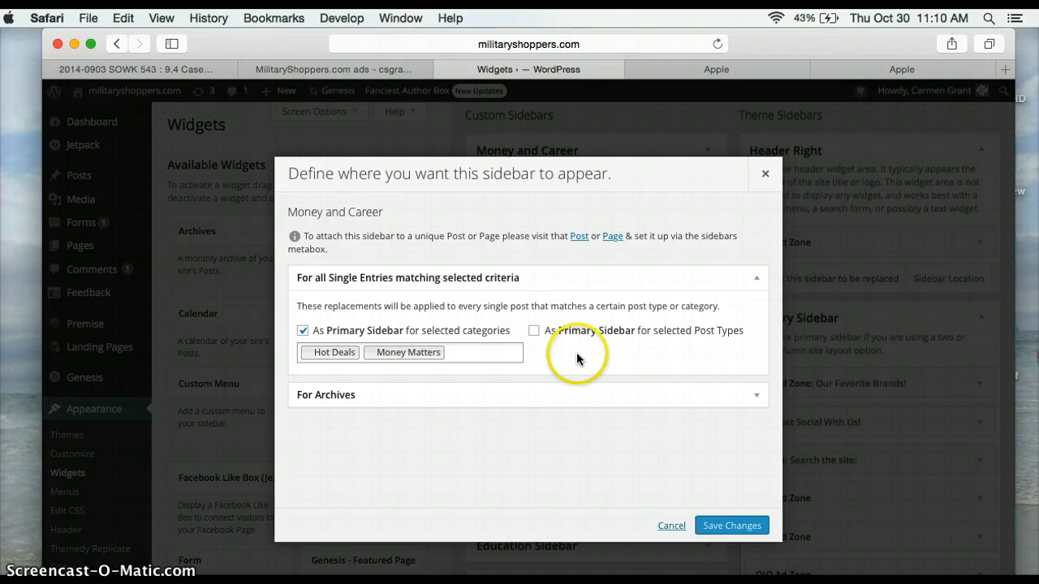
mouse_move(577, 343)
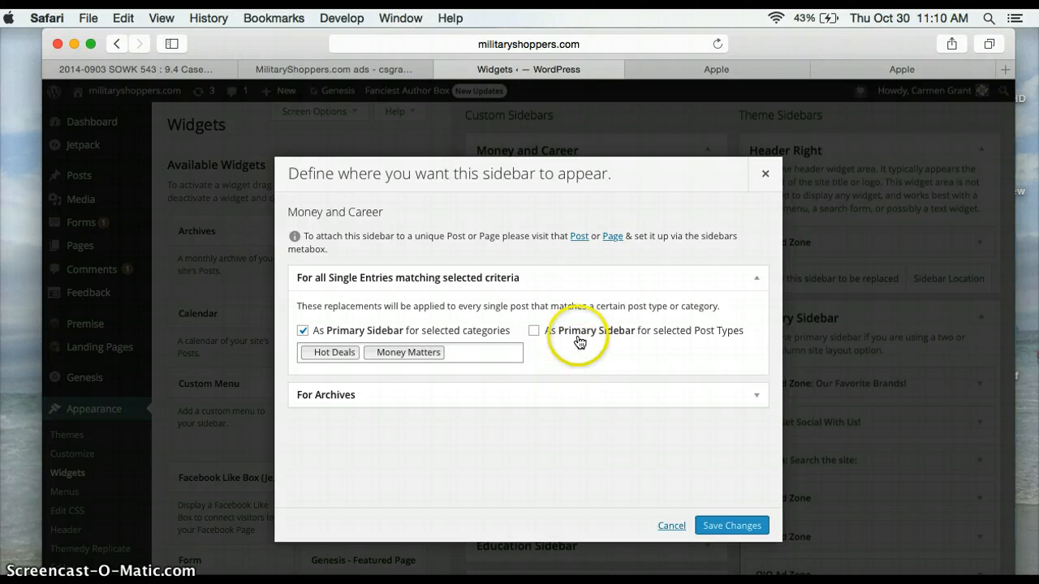
click(533, 331)
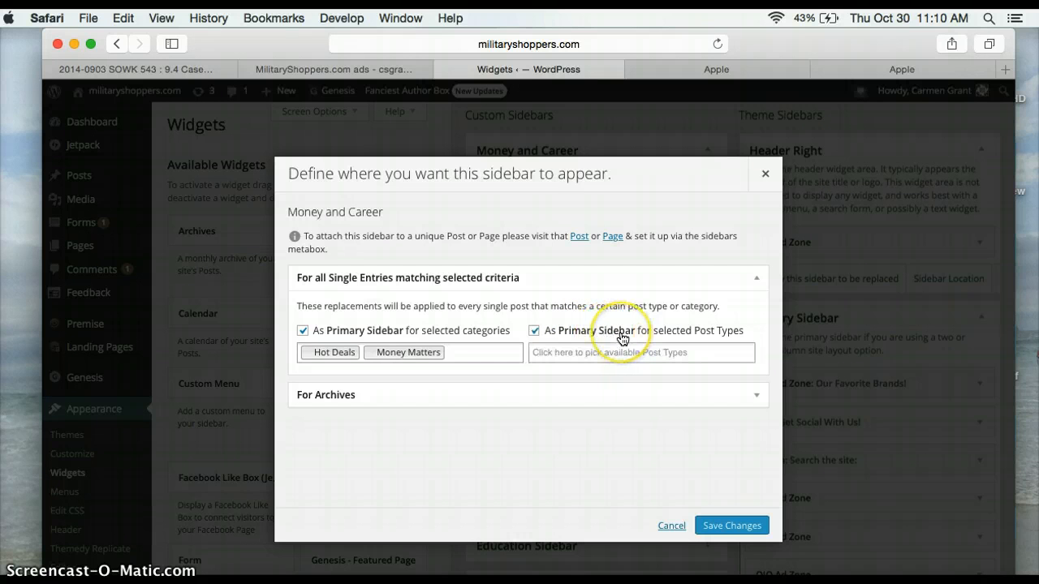
click(534, 331)
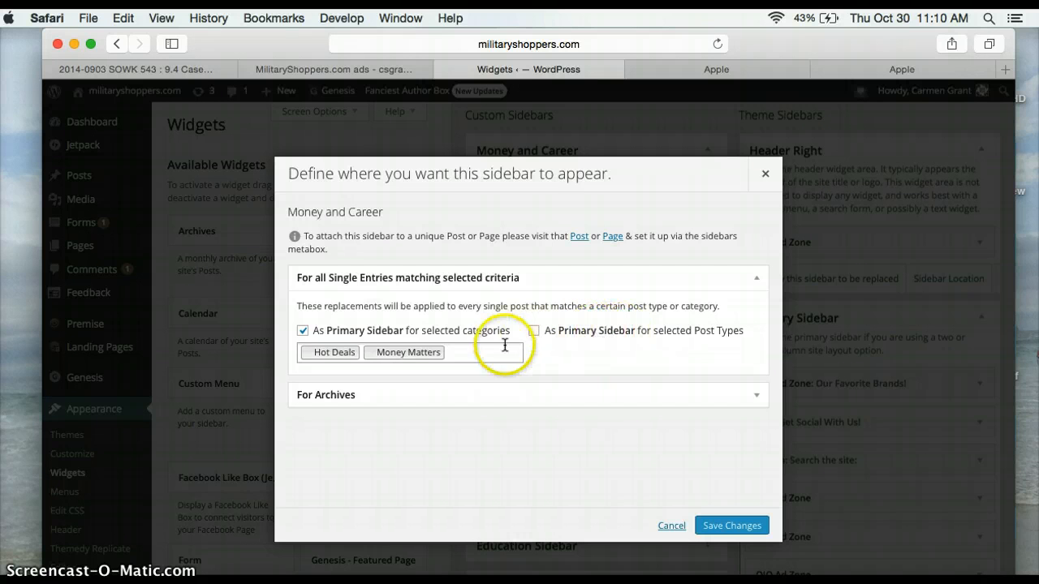
click(471, 352)
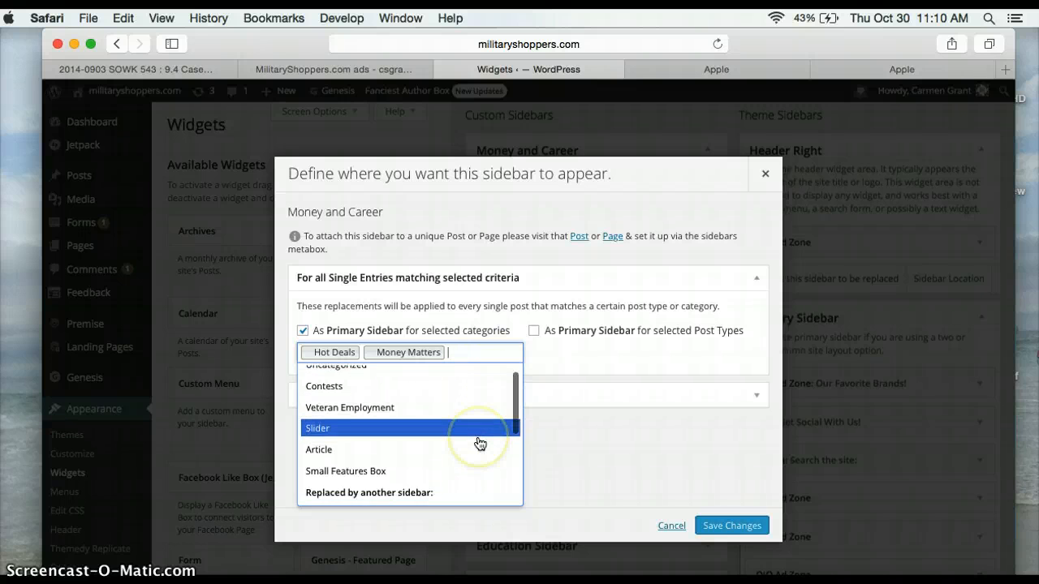
Browse the category list and cancel the Sidebar Location dialog without saving
scroll(down, 3)
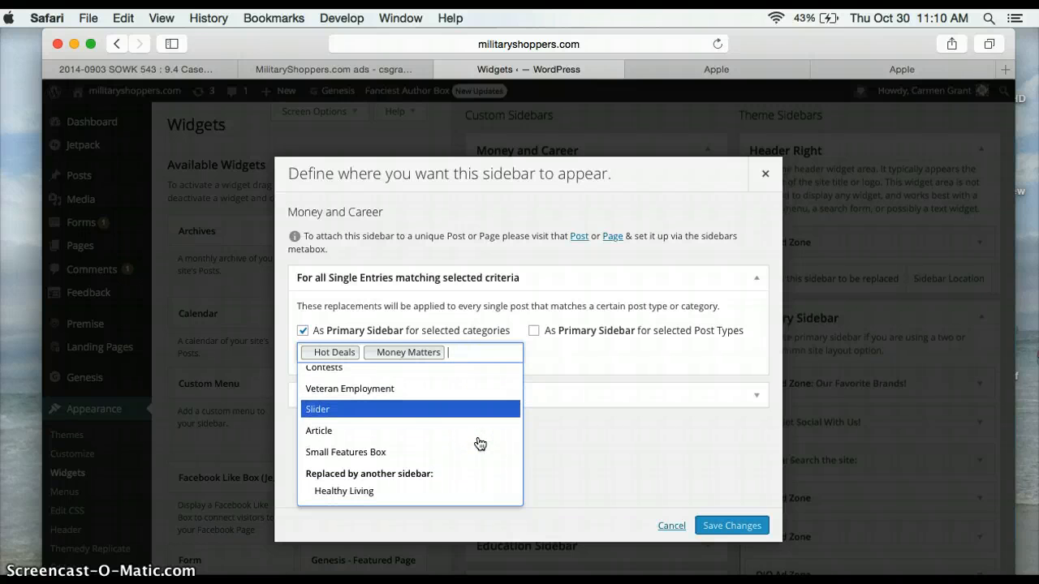
scroll(down, 3)
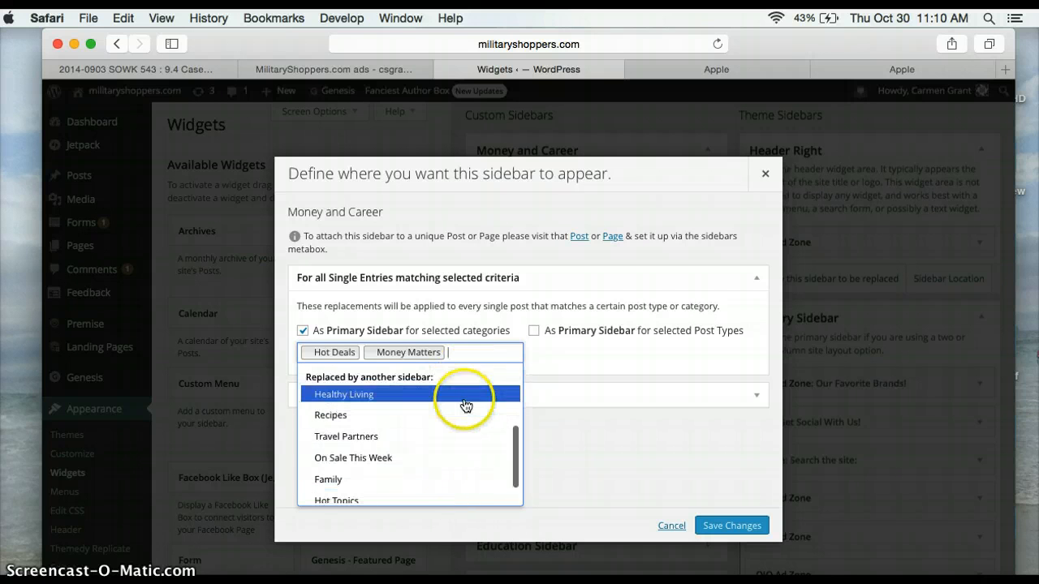
mouse_move(421, 430)
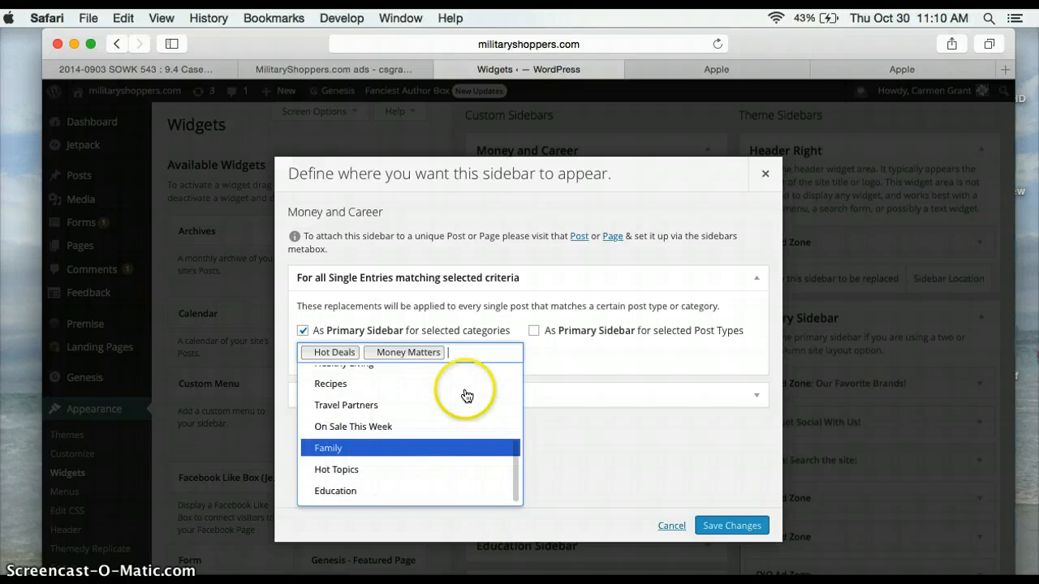
mouse_move(467, 383)
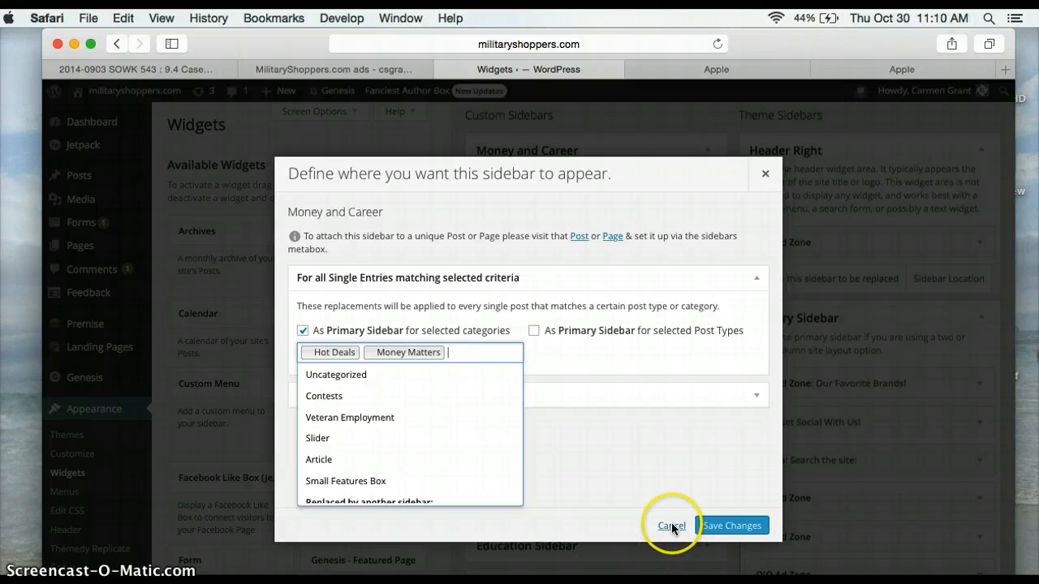
click(672, 526)
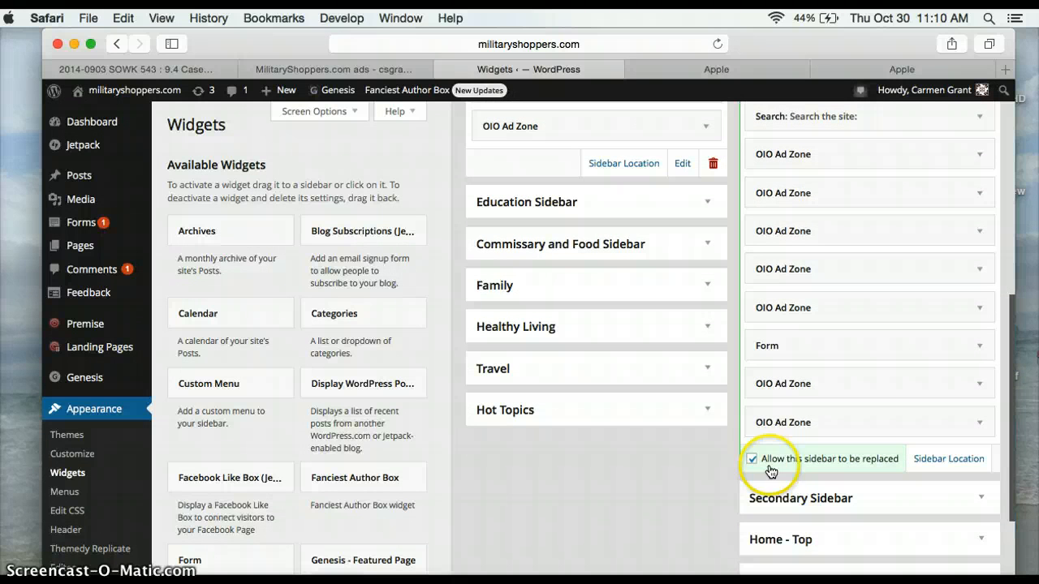
Uncheck 'Allow this sidebar to be replaced' on the Primary Sidebar
click(753, 458)
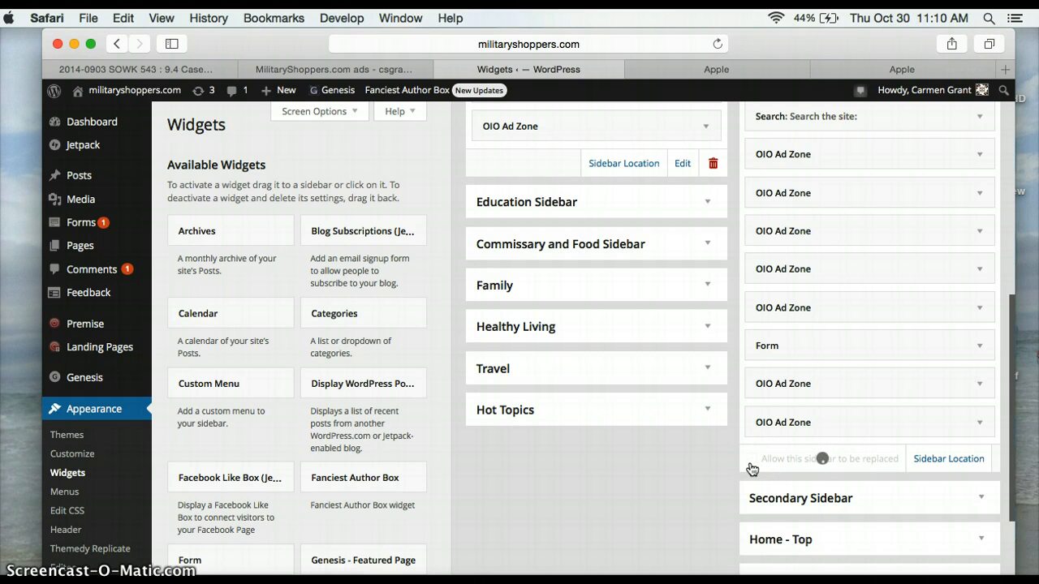
scroll(up, 3)
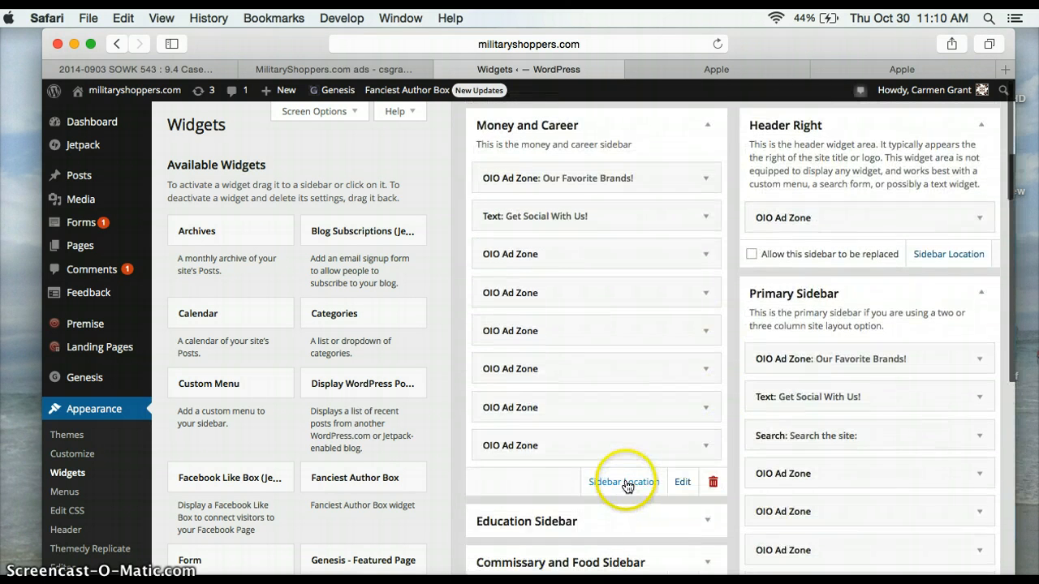
Reopen Money and Career's Sidebar Location, view the For Archives options, and cancel
click(624, 480)
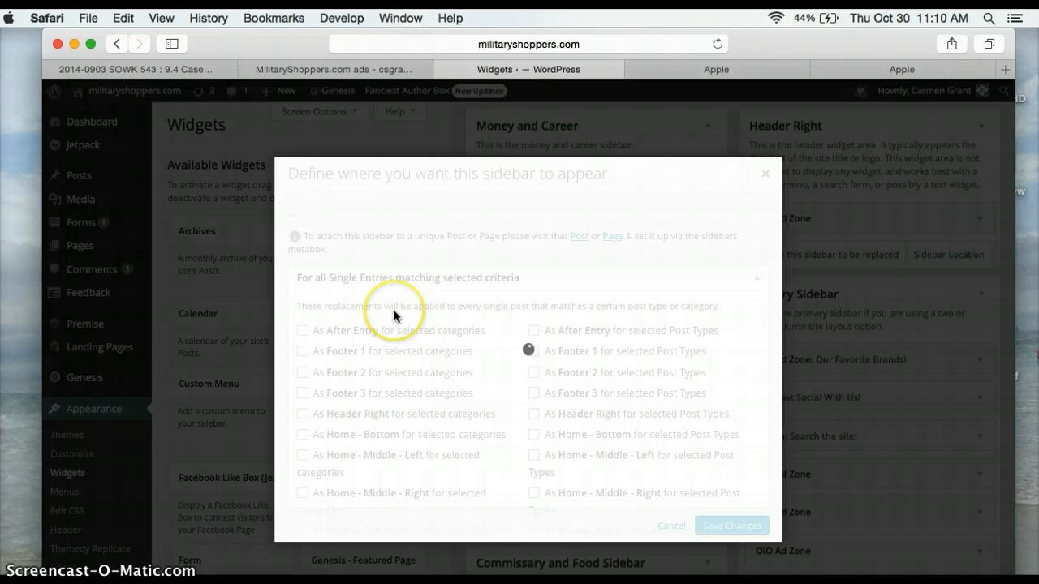
mouse_move(299, 334)
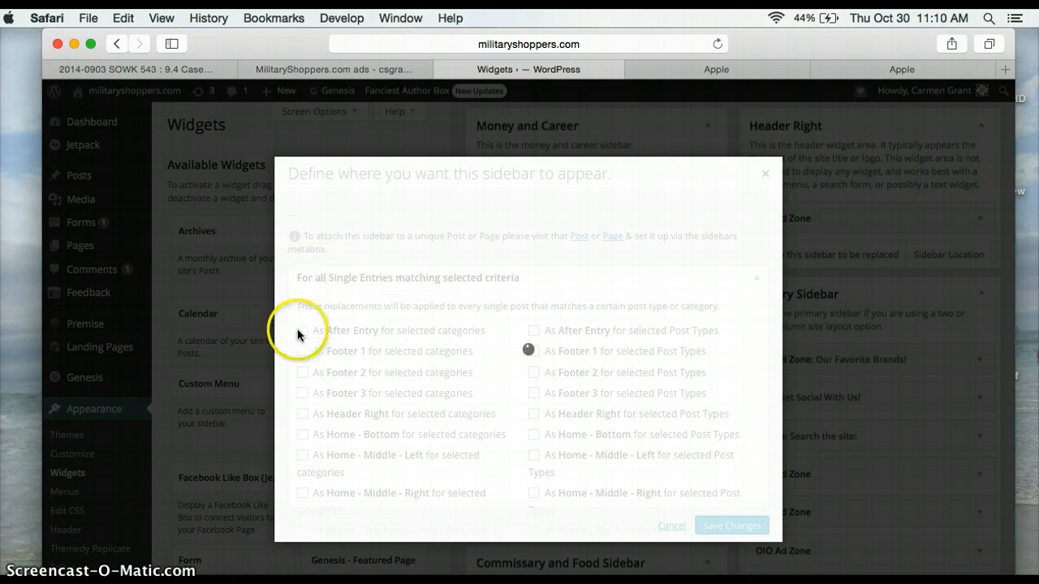
mouse_move(302, 419)
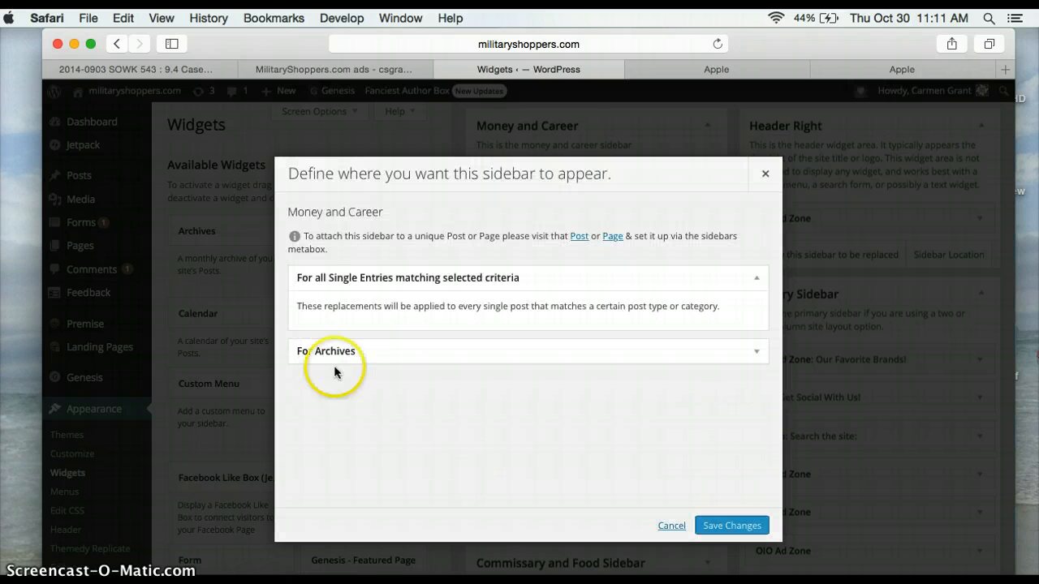
mouse_move(377, 289)
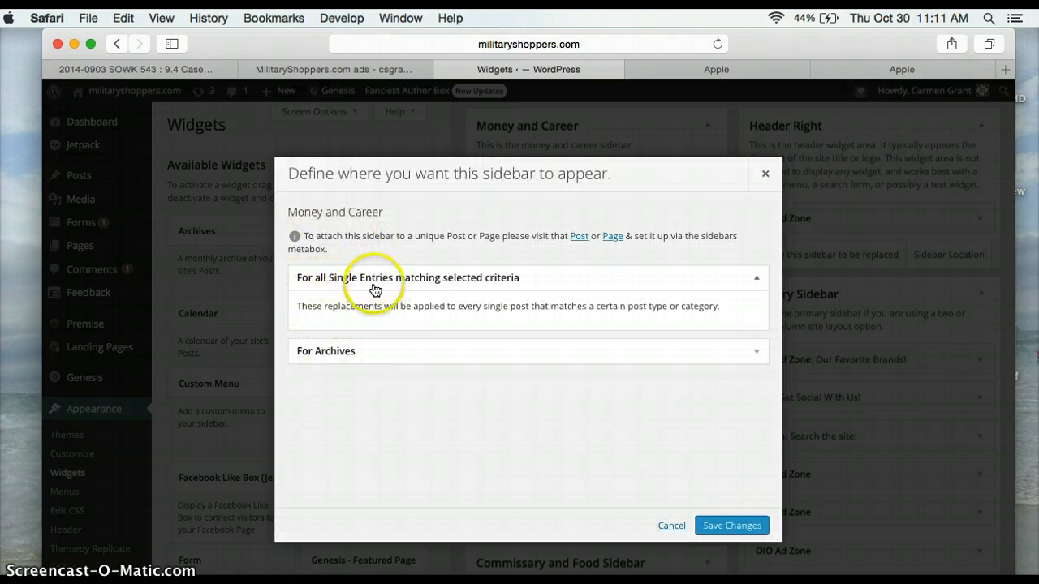
mouse_move(441, 324)
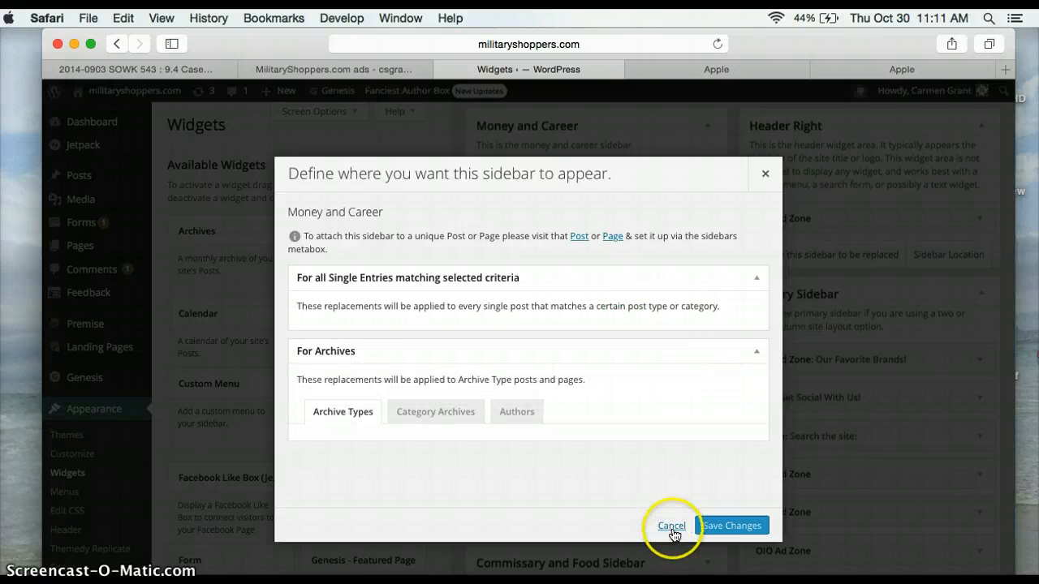
click(672, 526)
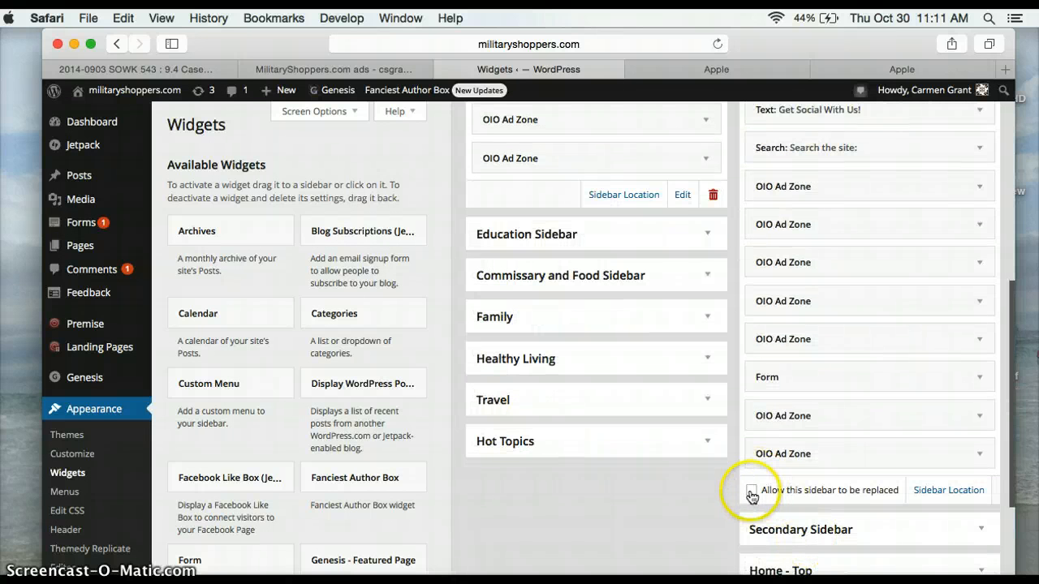
Re-enable 'Allow this sidebar to be replaced' on Primary Sidebar and visit the live site
click(750, 490)
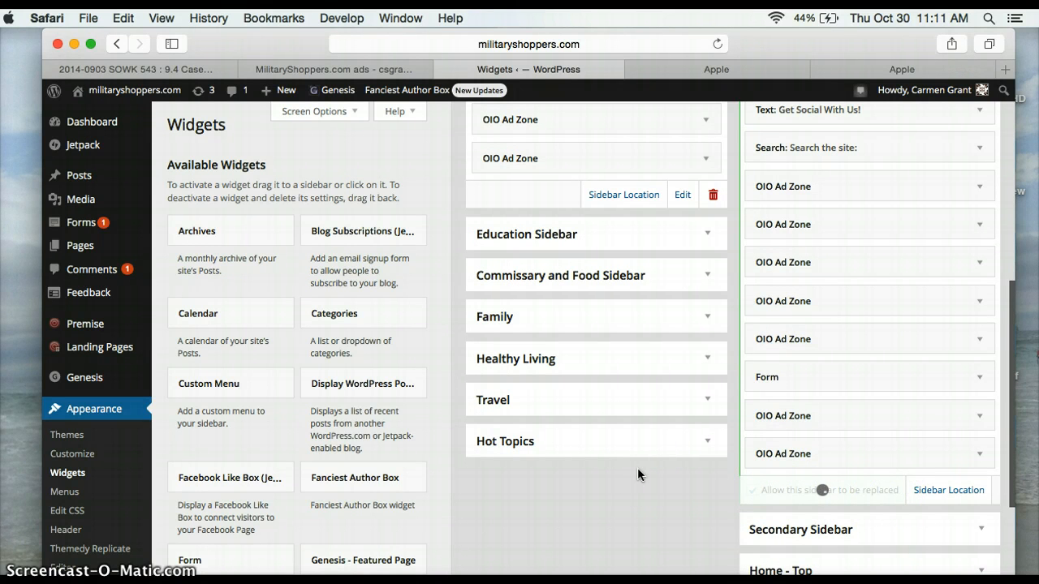
scroll(down, 3)
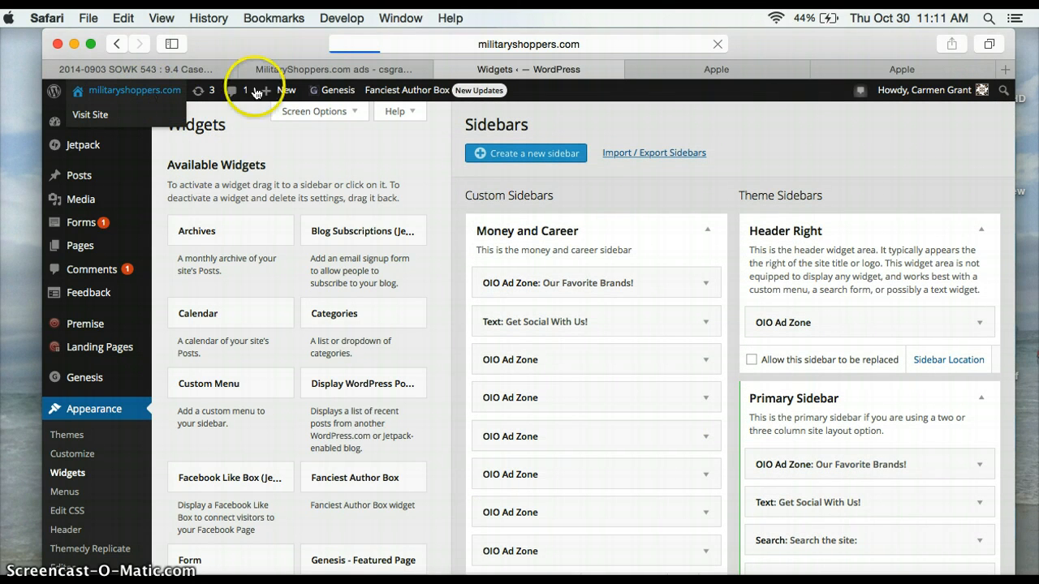
mouse_move(748, 409)
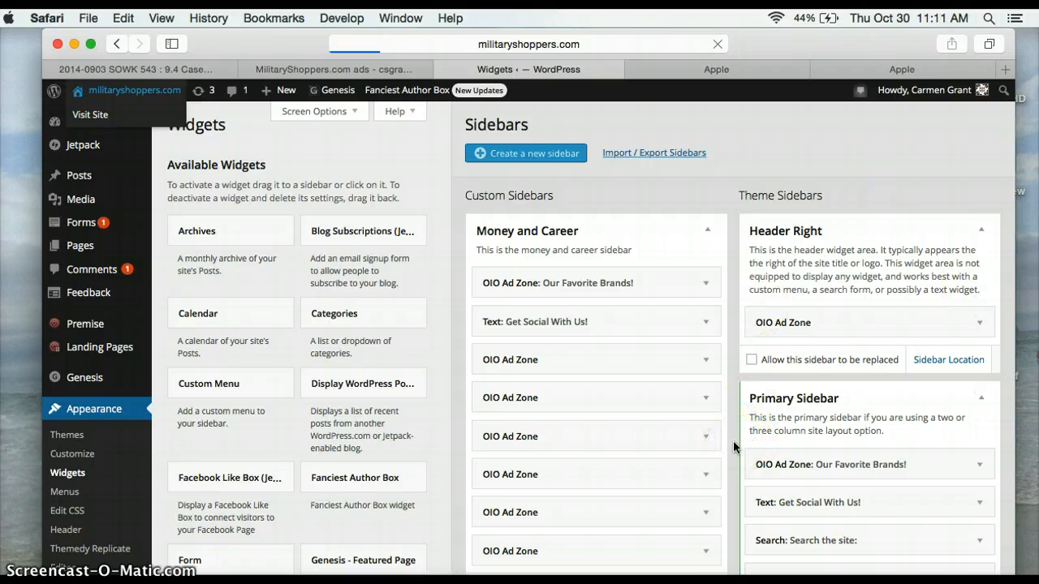
click(519, 44)
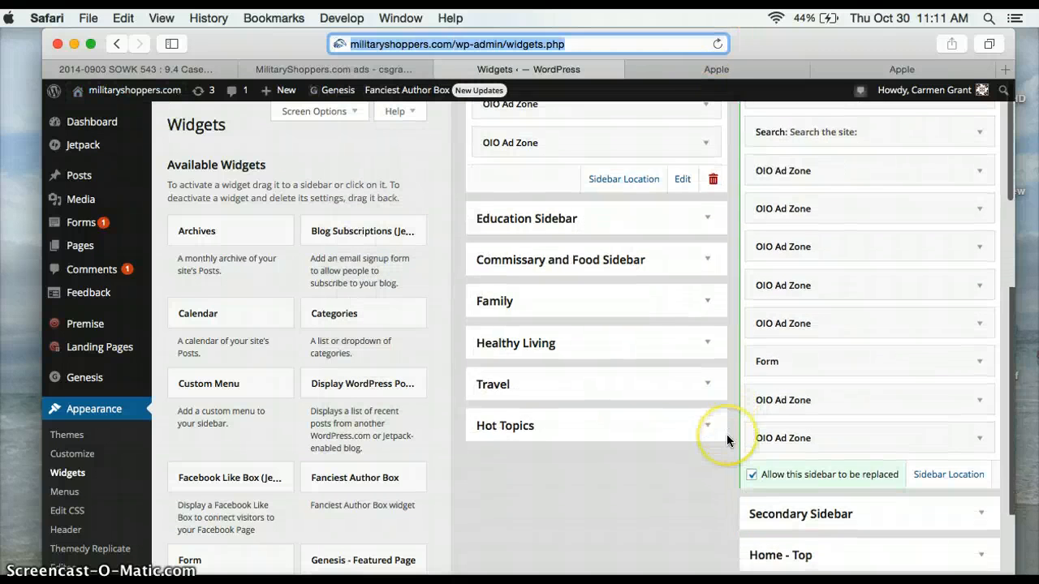
scroll(down, 3)
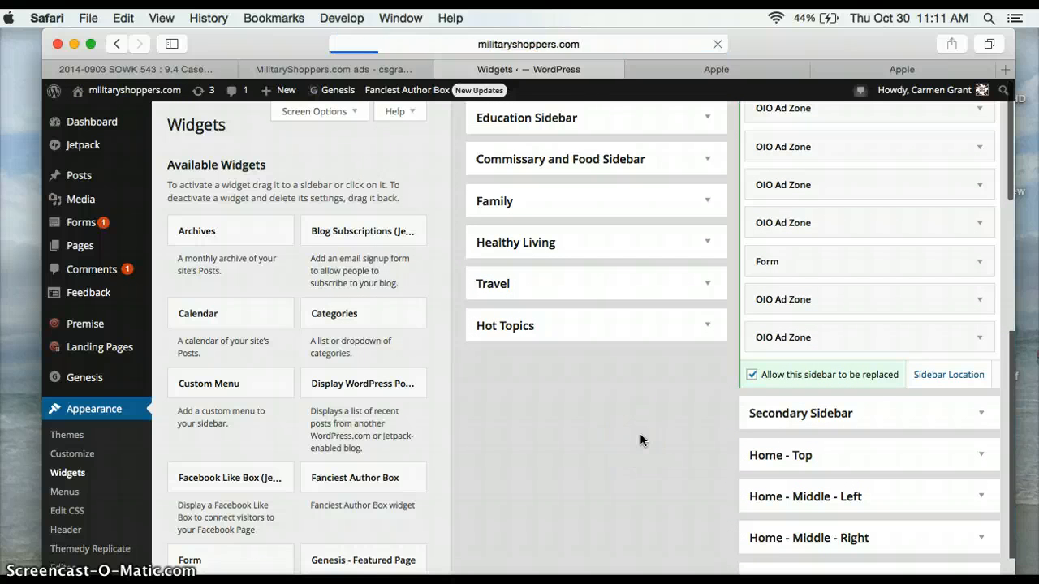
mouse_move(708, 467)
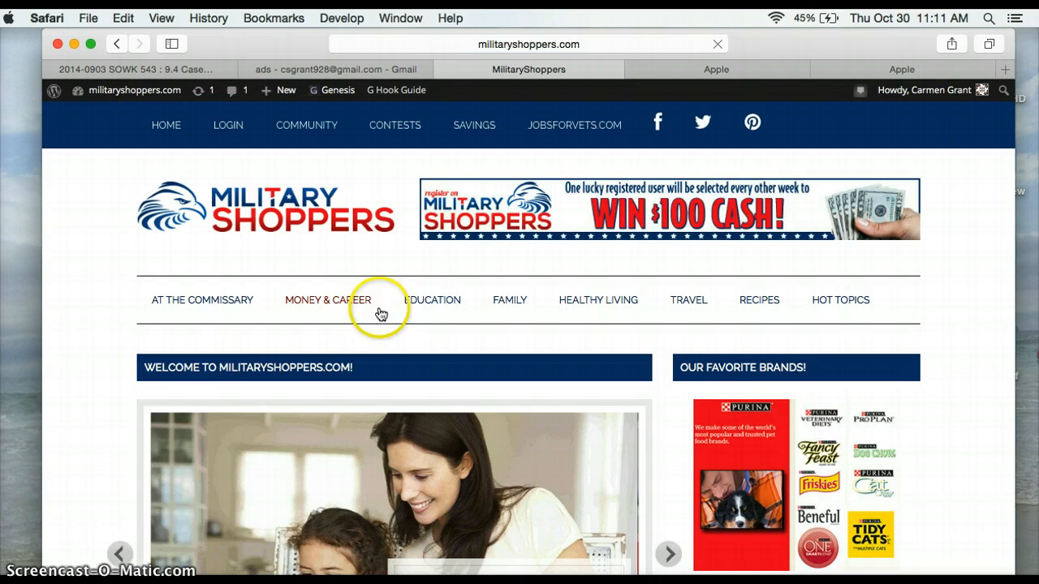
Scroll through the Money & Career category posts and back toward the top
scroll(down, 3)
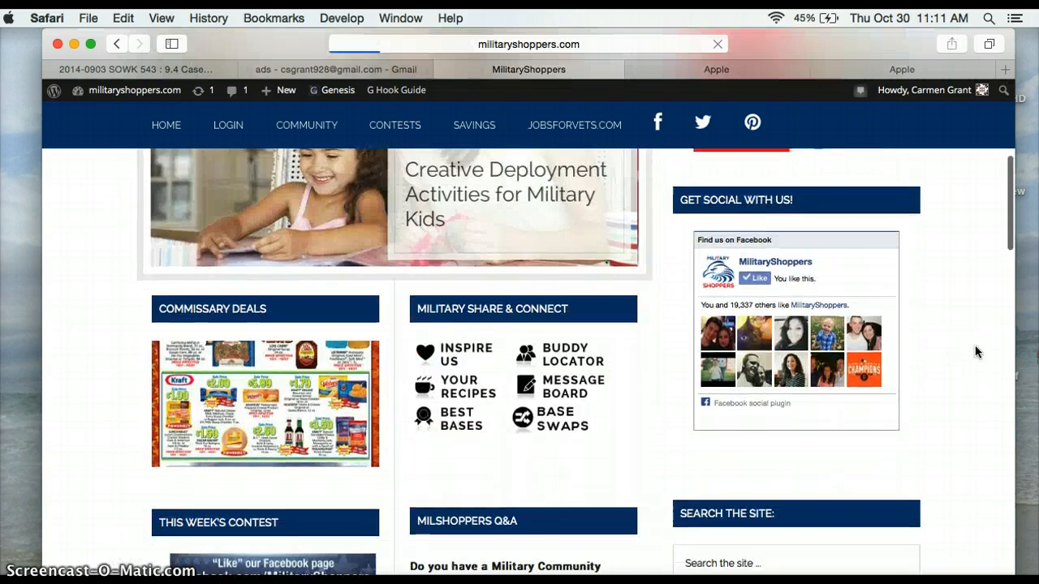
scroll(down, 3)
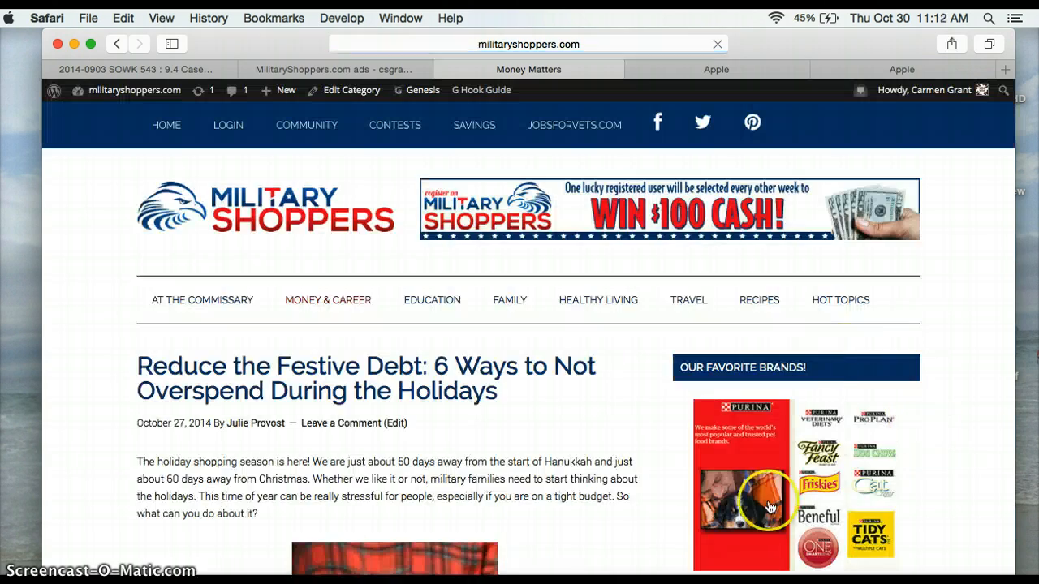
scroll(down, 3)
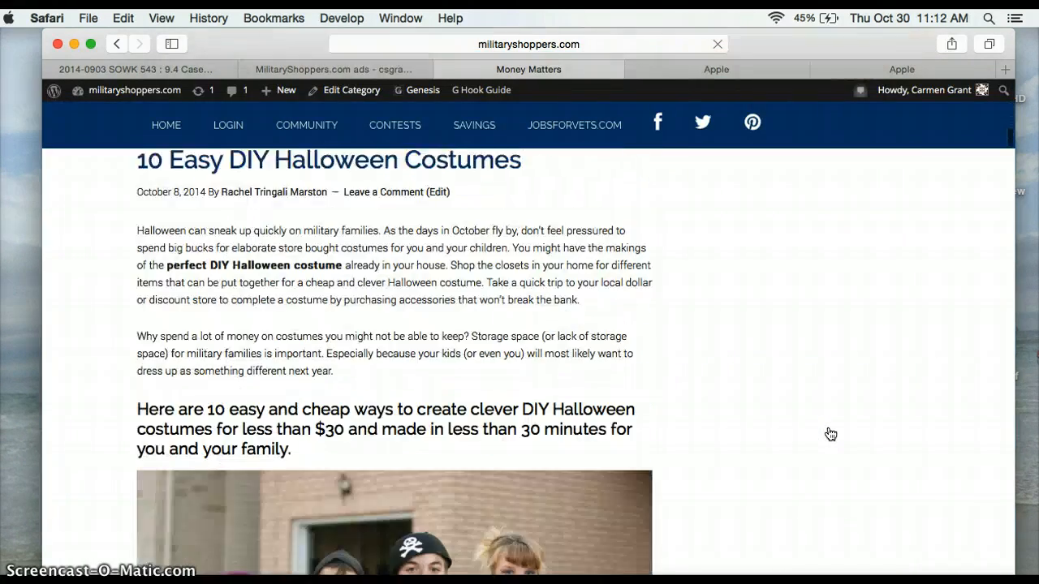
scroll(down, 3)
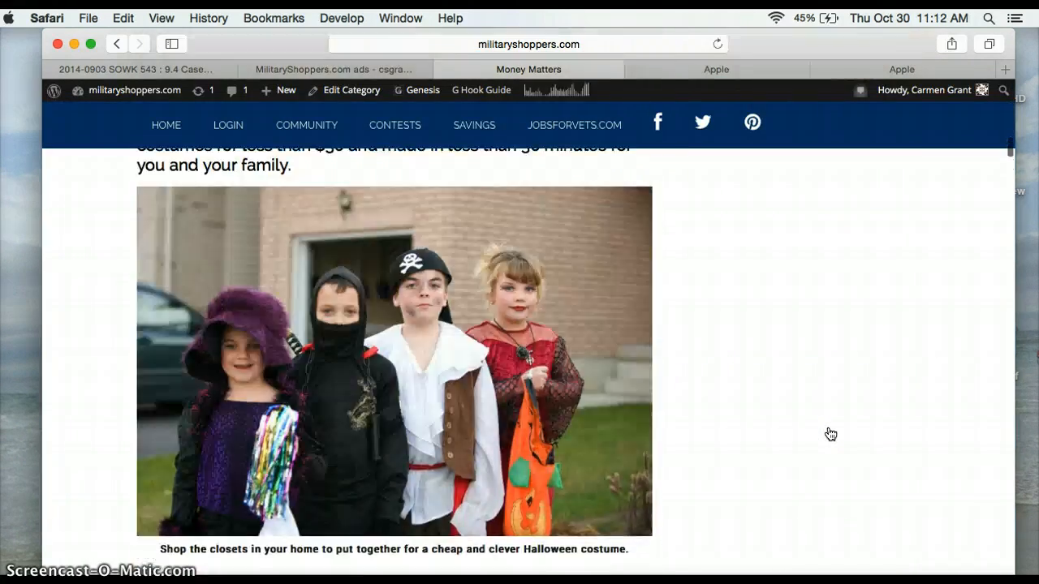
scroll(down, 3)
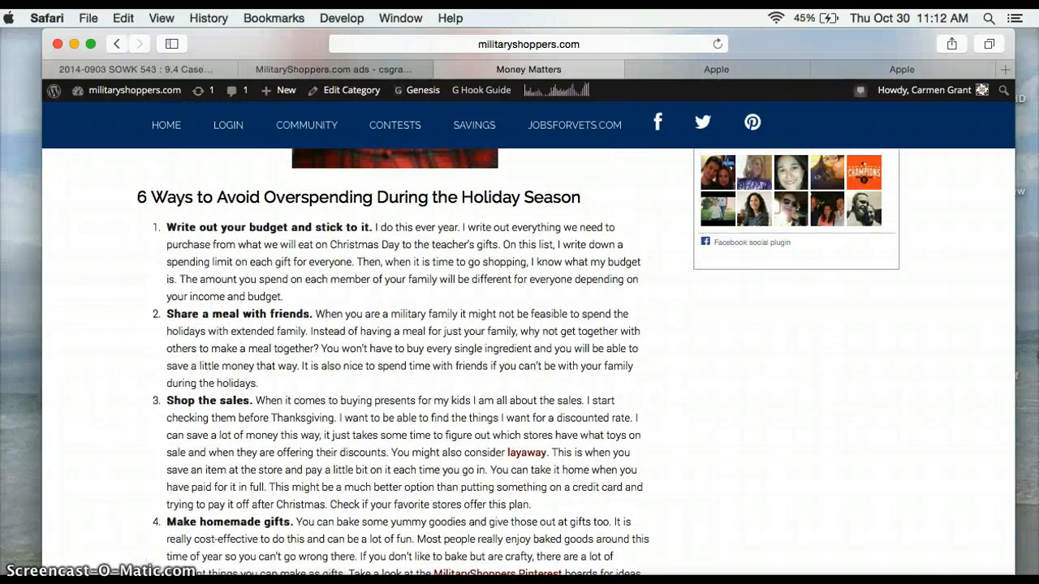
scroll(down, 3)
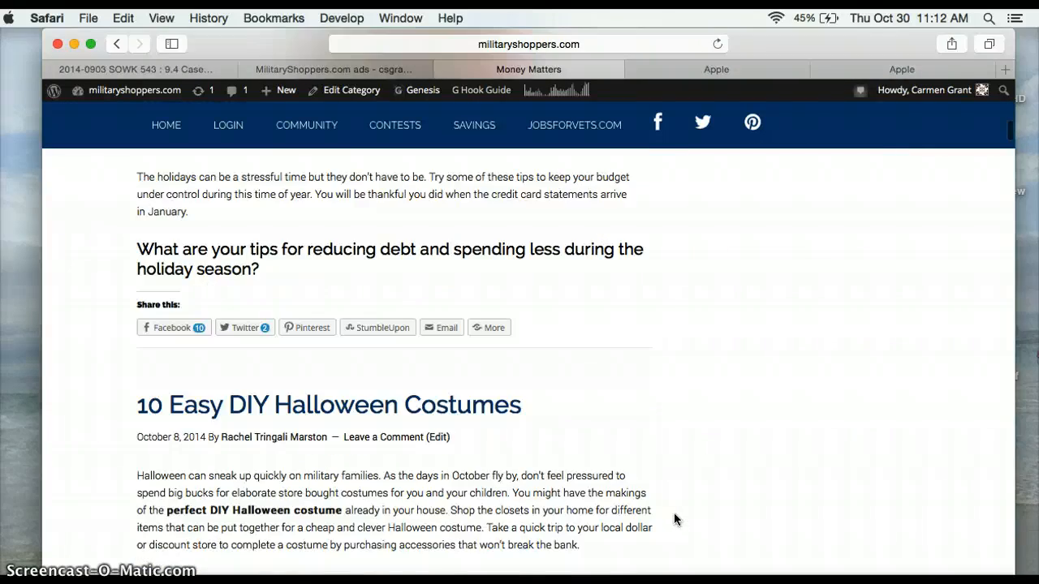
scroll(up, 3)
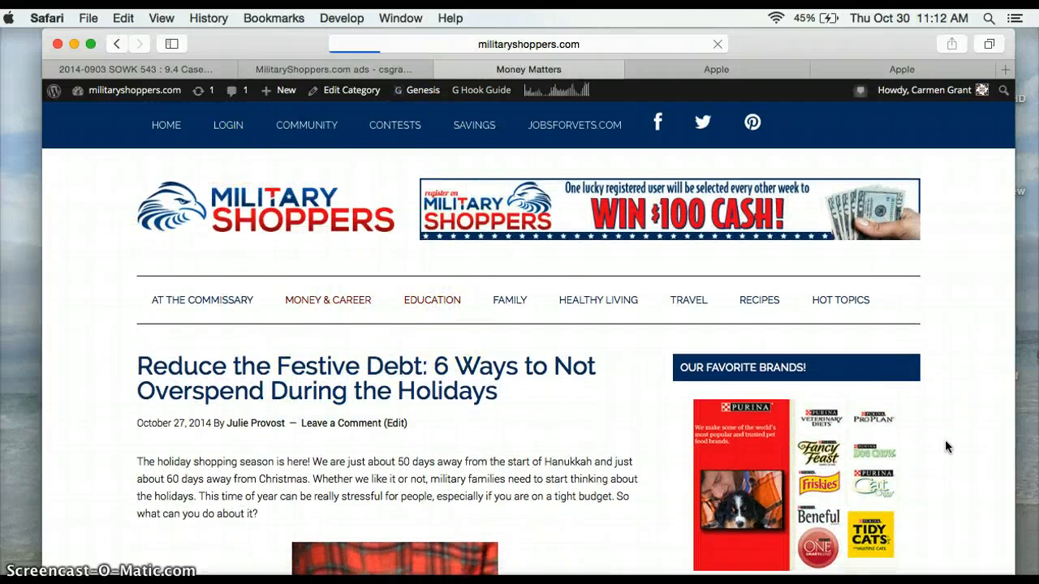
Scroll down through the Education category's in-state tuition for veterans post
scroll(down, 3)
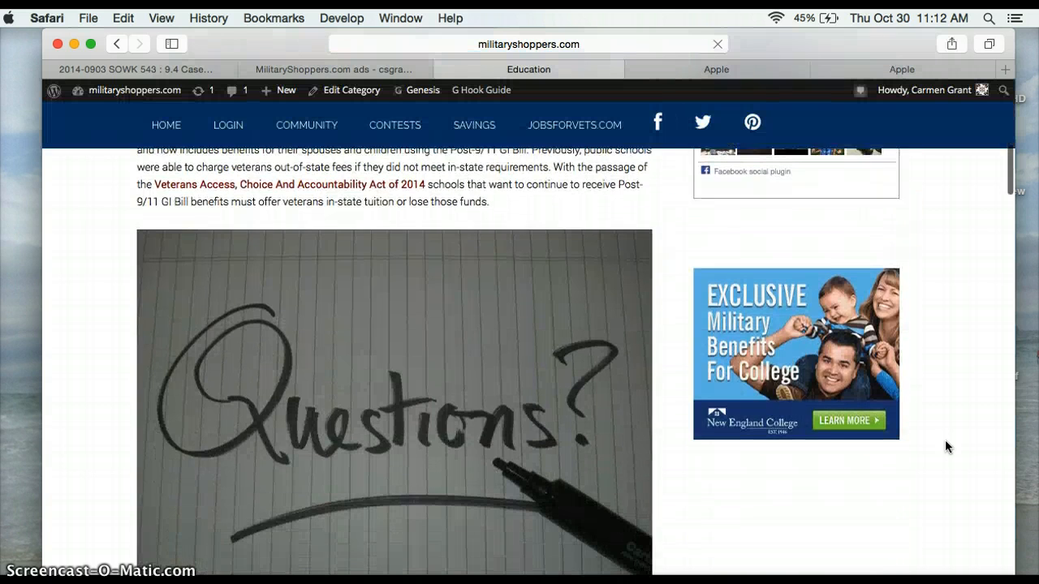
scroll(down, 3)
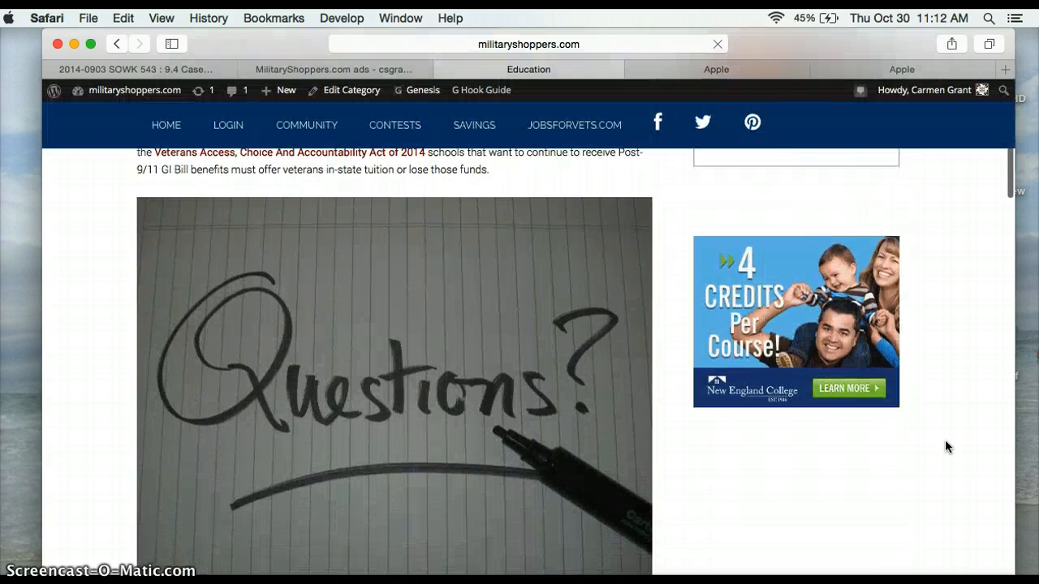
scroll(down, 3)
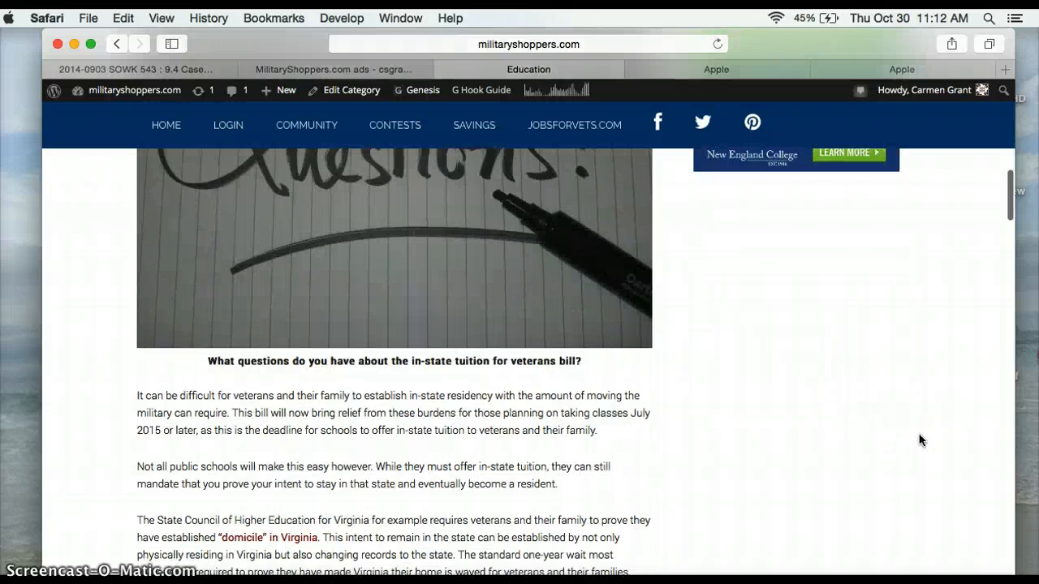